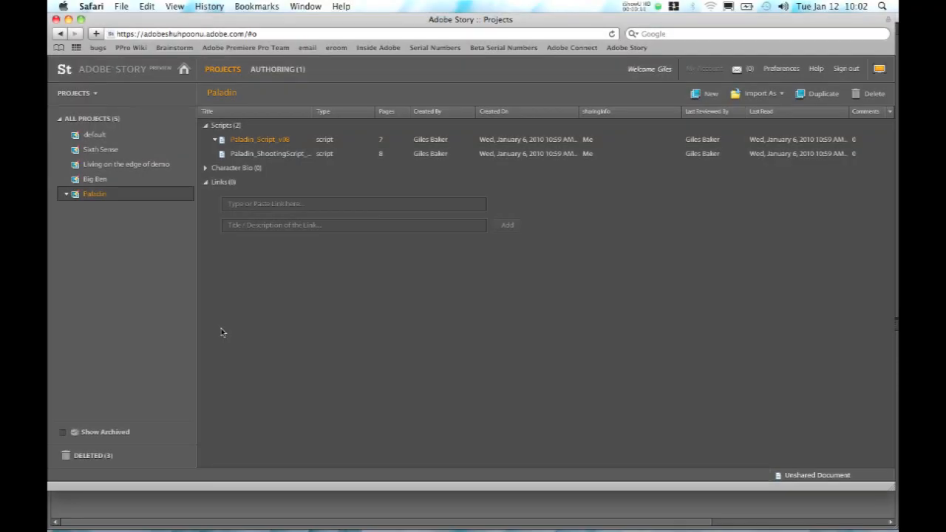
mouse_move(556, 390)
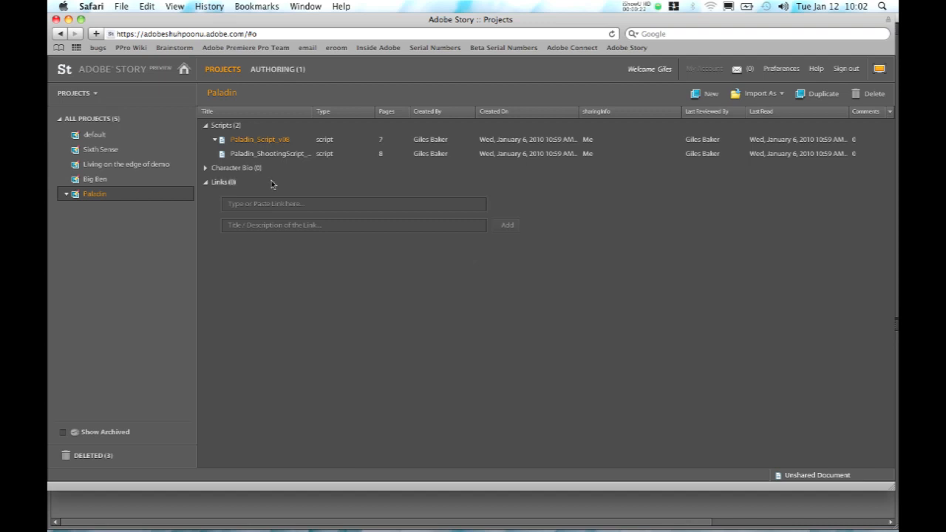
mouse_move(467, 286)
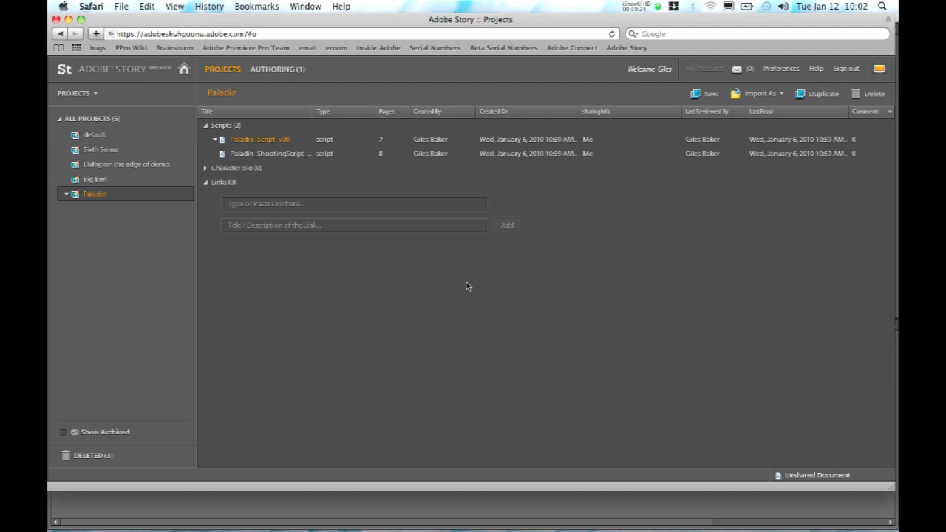
mouse_move(484, 169)
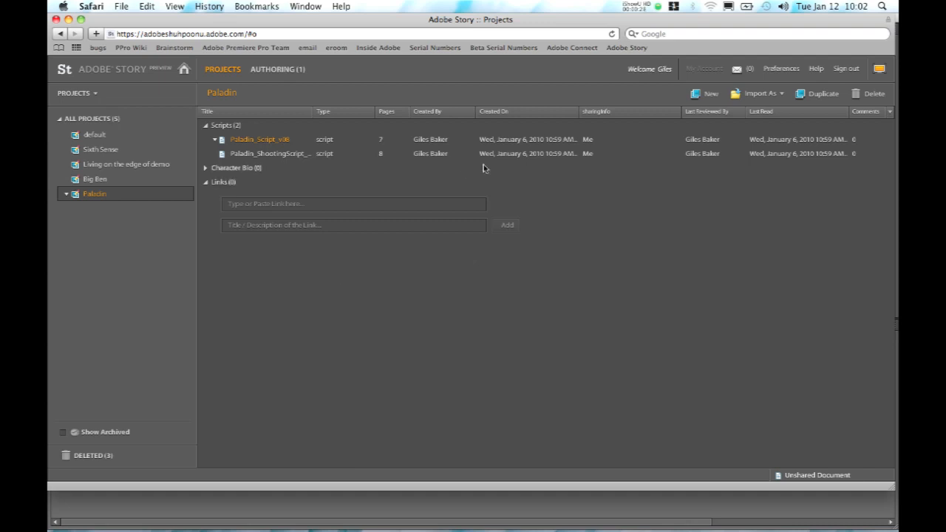
mouse_move(561, 238)
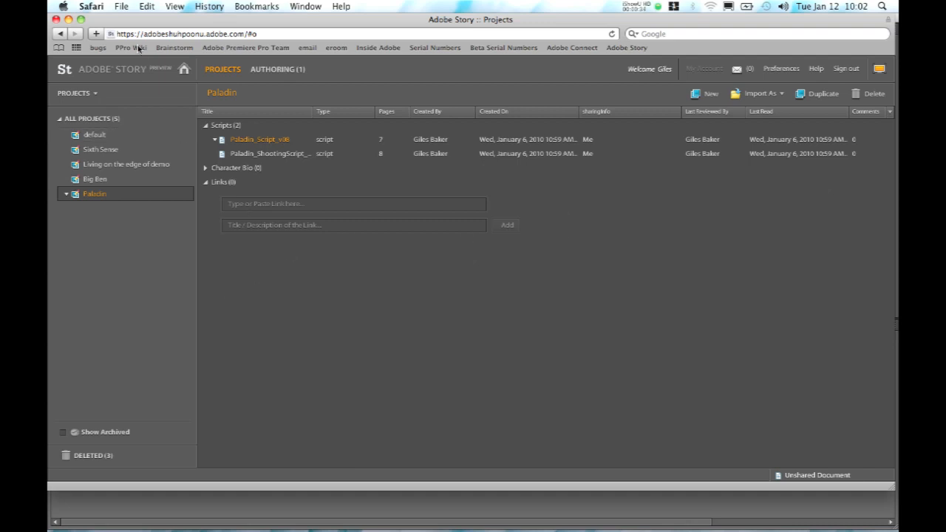
mouse_move(237, 122)
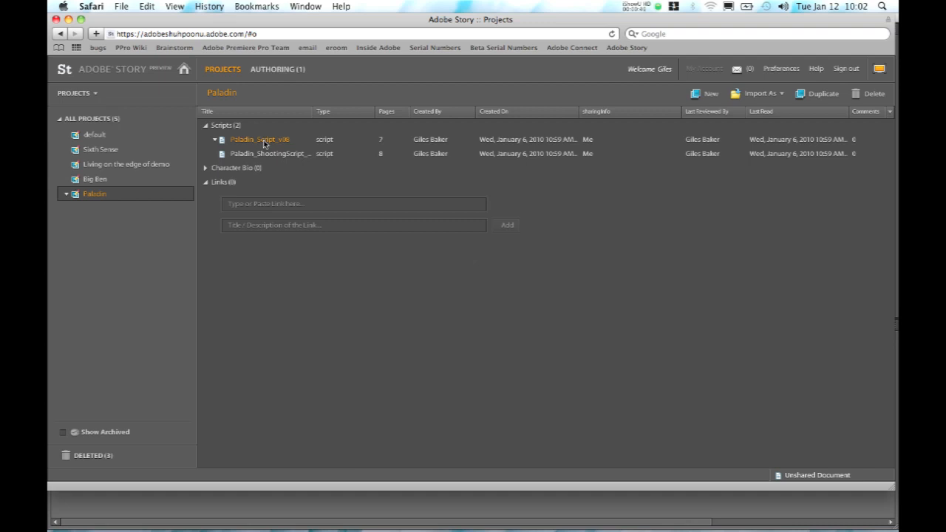
Step: Review Paladin_Script_v08's Western Street scene and reach the script's export format choices
double_click(260, 139)
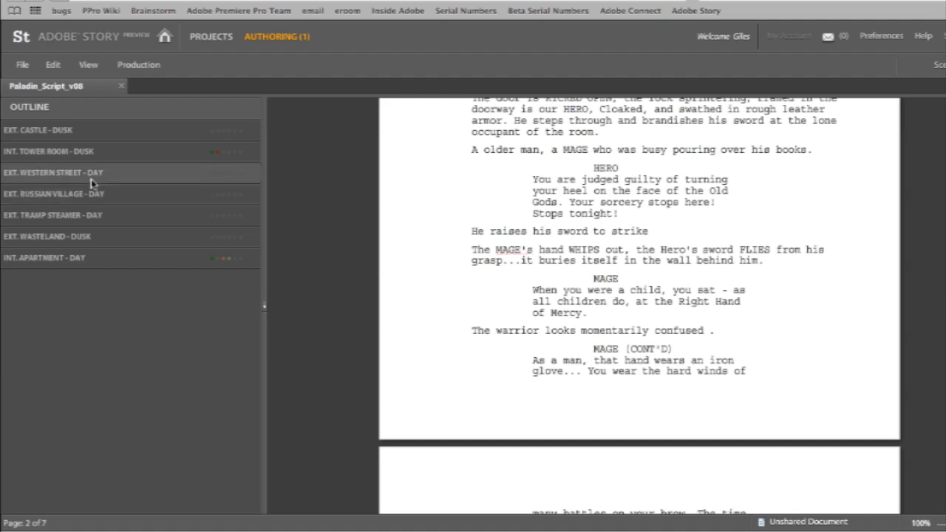
click(53, 171)
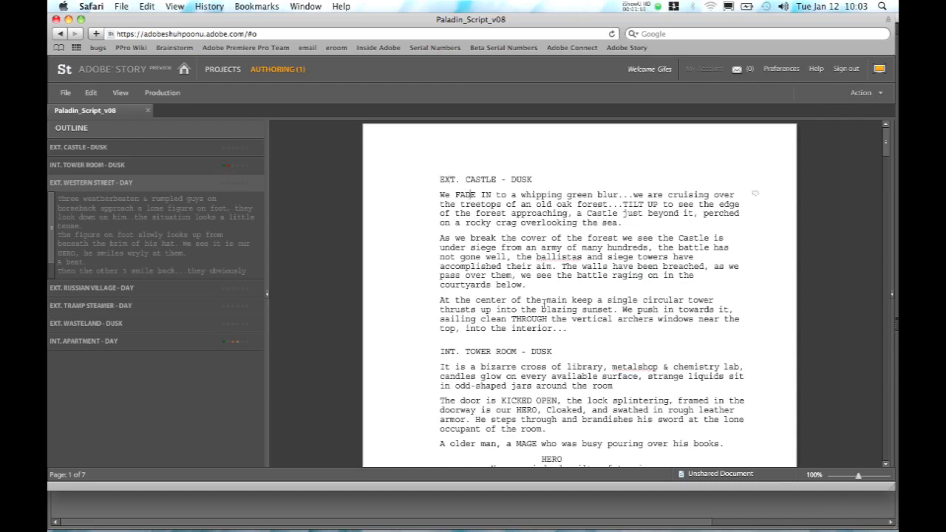
scroll(down, 3)
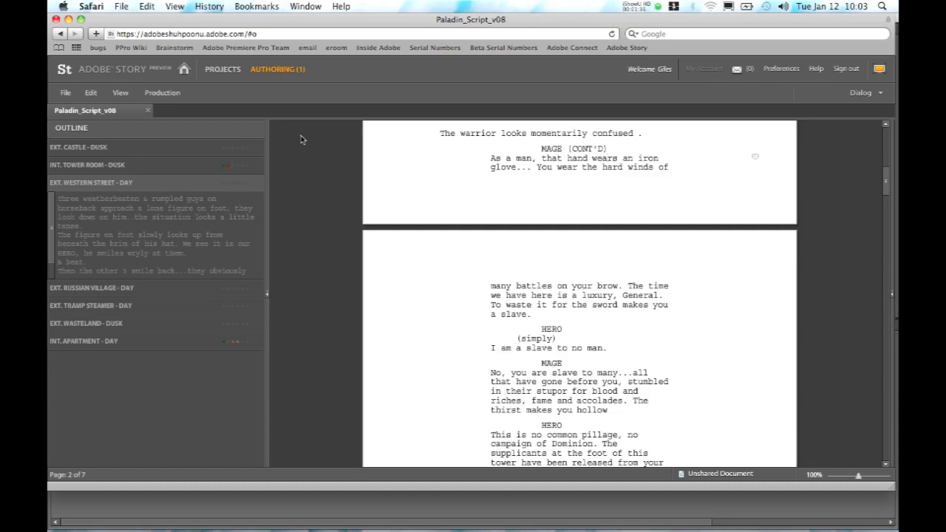
click(65, 91)
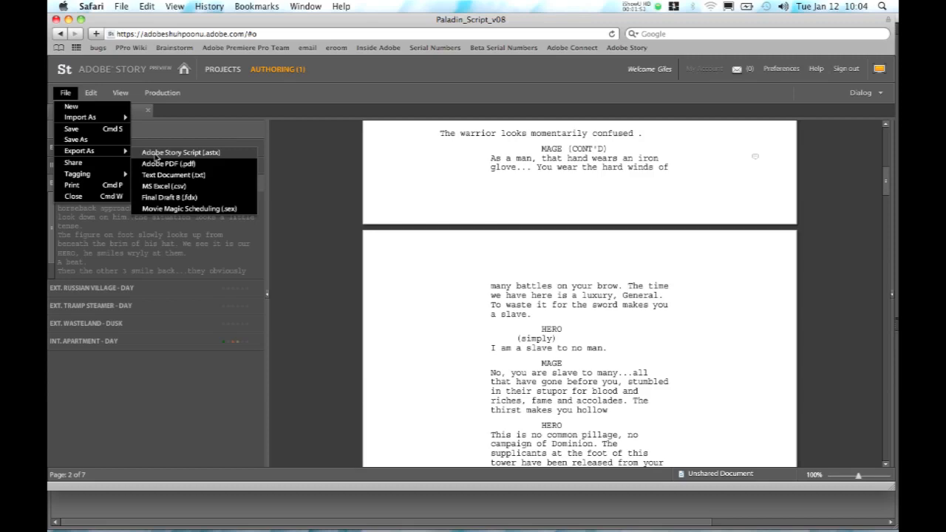
mouse_move(213, 181)
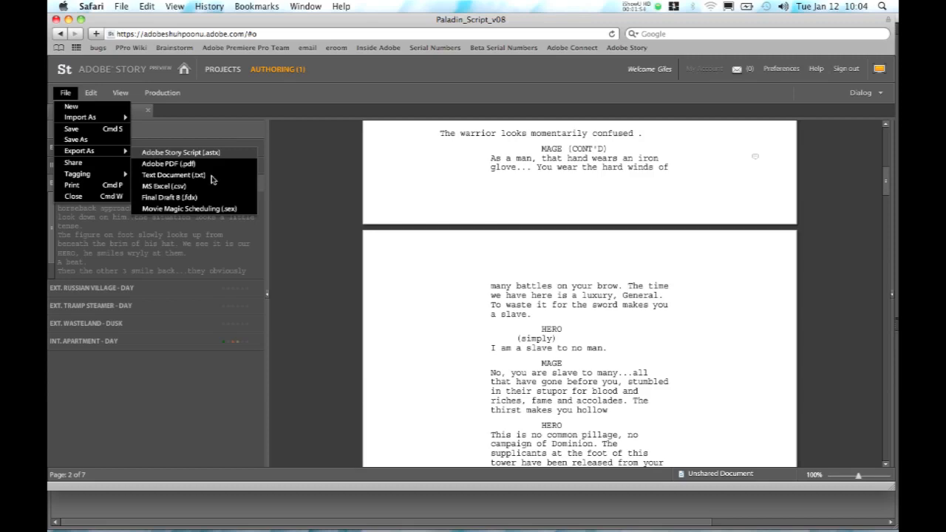
Step: Export Paladin_Script_v08.astx to Documents and switch away from Adobe Story
click(180, 153)
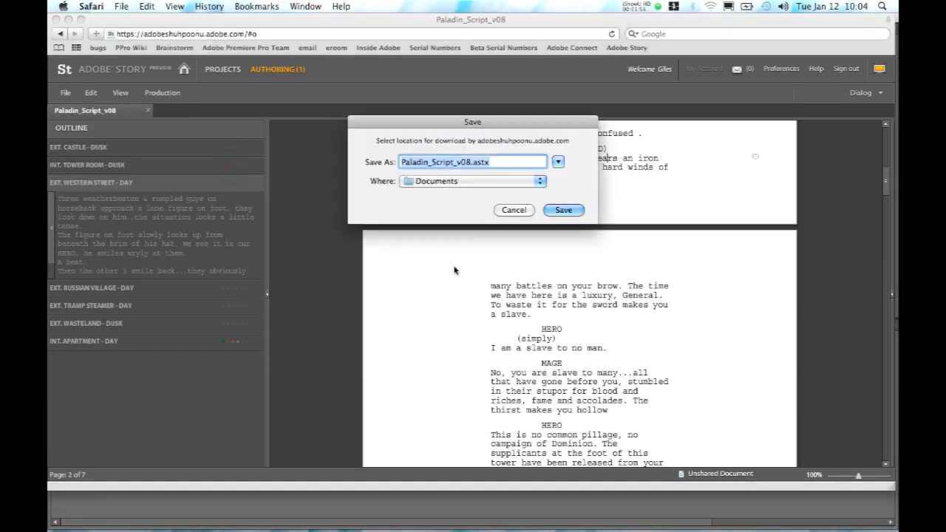
click(515, 210)
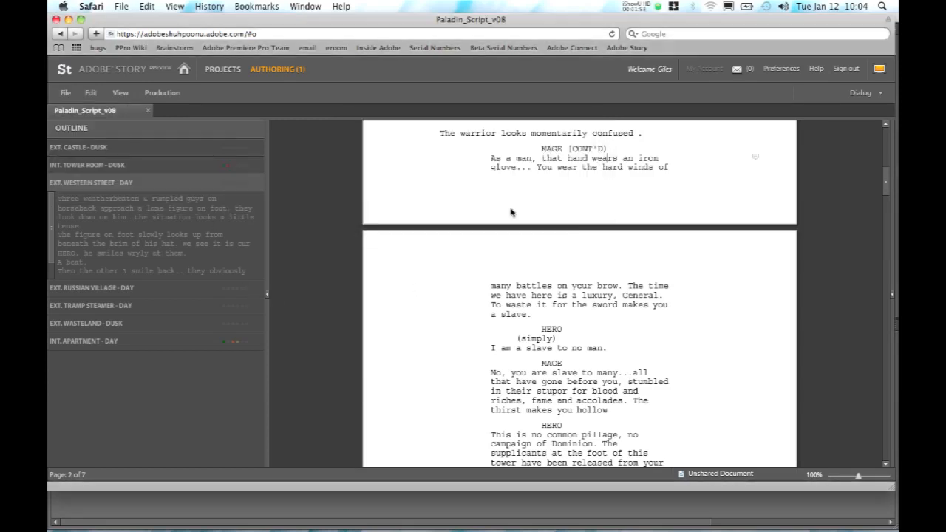
key(cmd+tab)
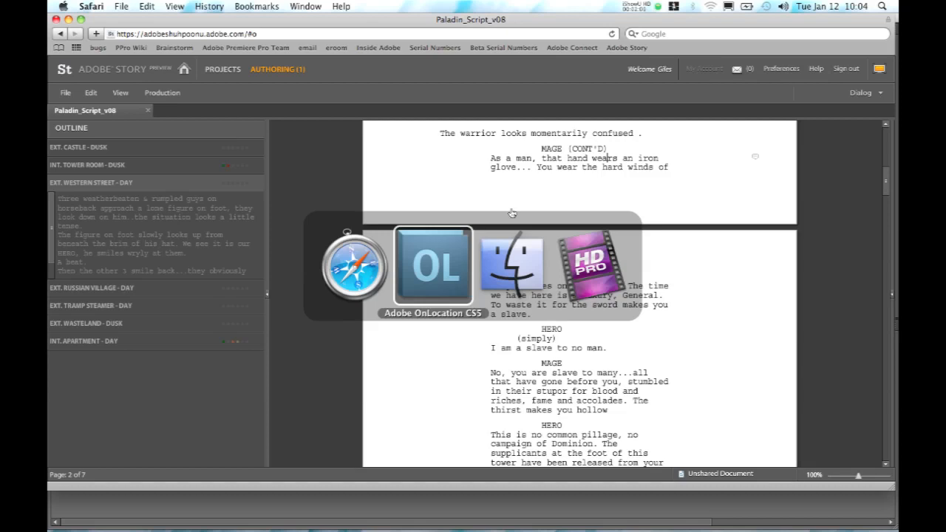
Step: Import the Paladin .astx script so its seven scenes, Castle through Apartment, appear as shots
click(433, 266)
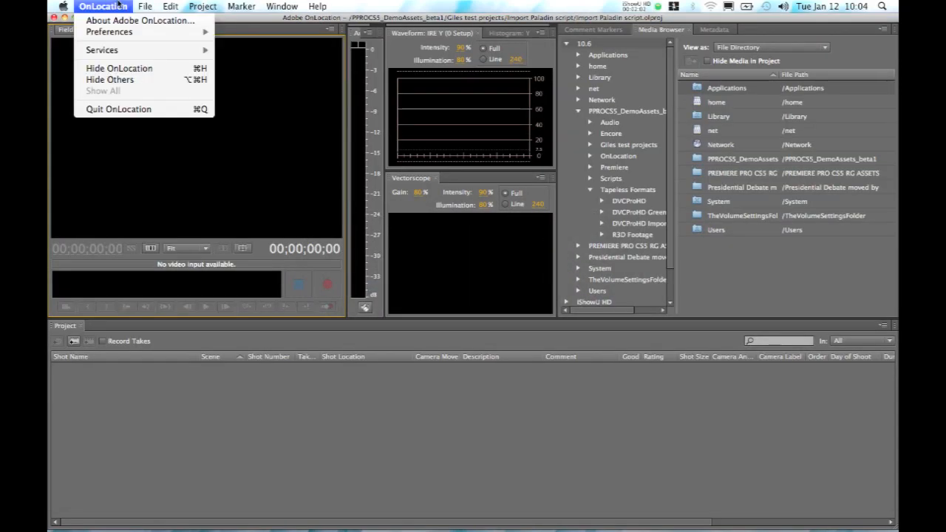
click(144, 6)
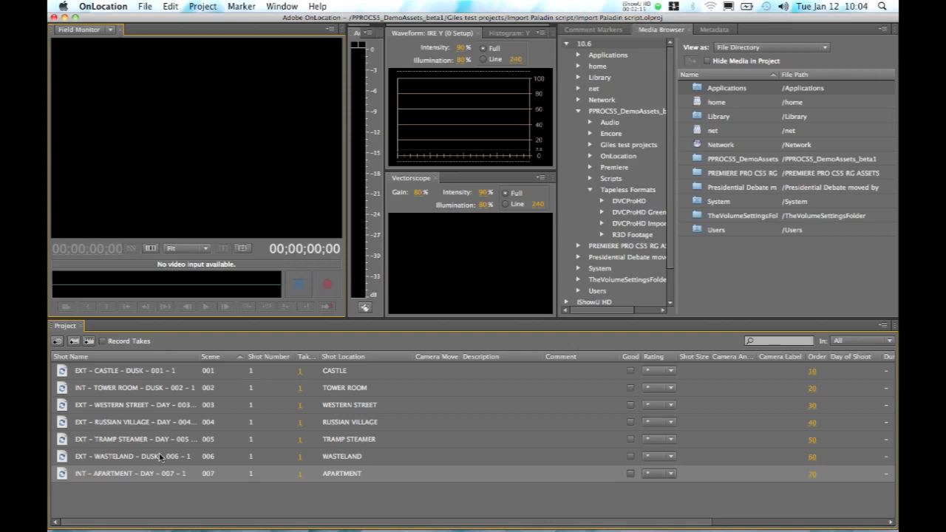
mouse_move(98, 472)
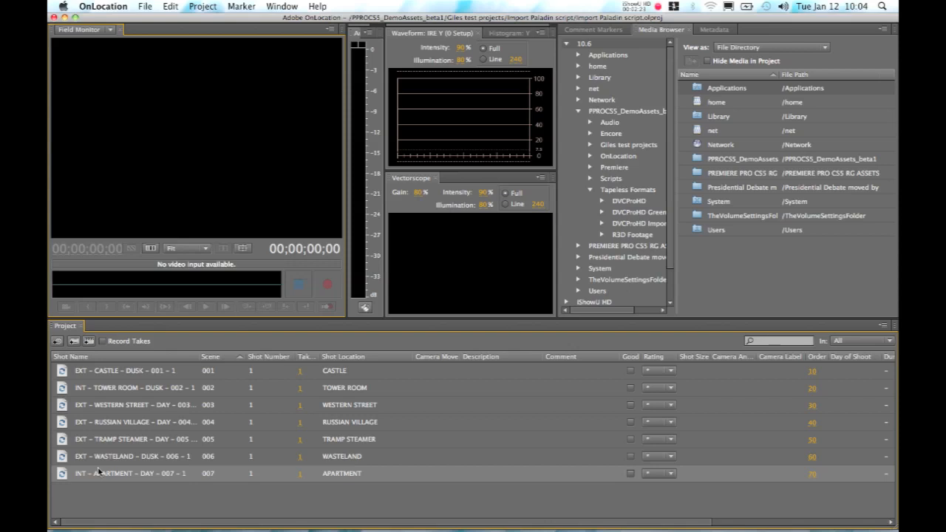
mouse_move(405, 405)
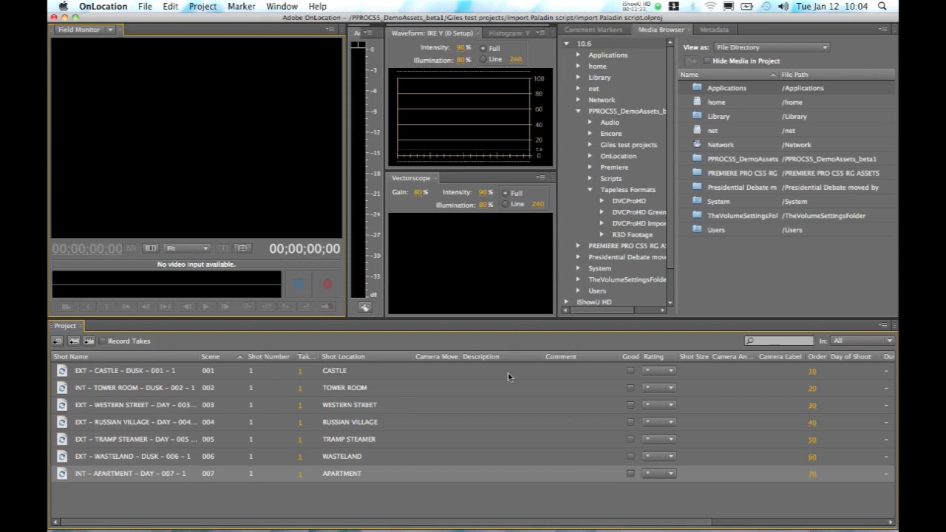
mouse_move(449, 371)
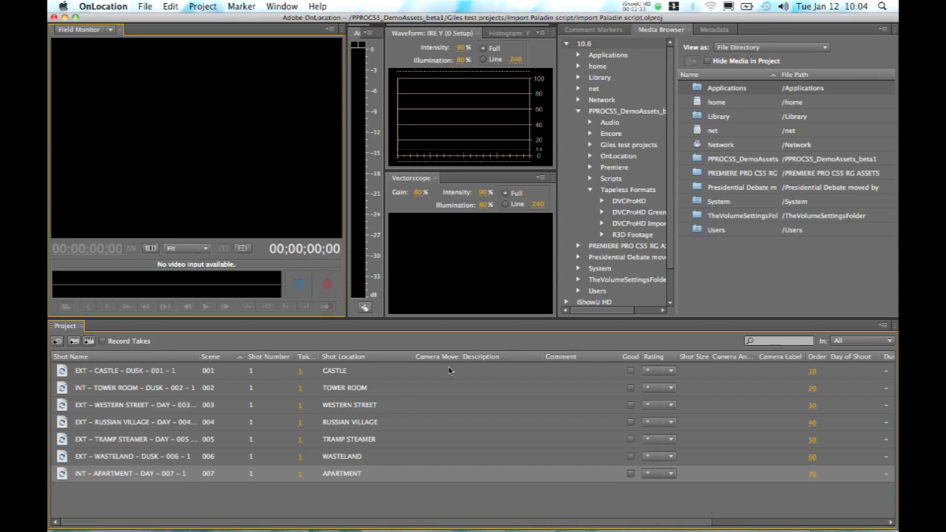
mouse_move(441, 377)
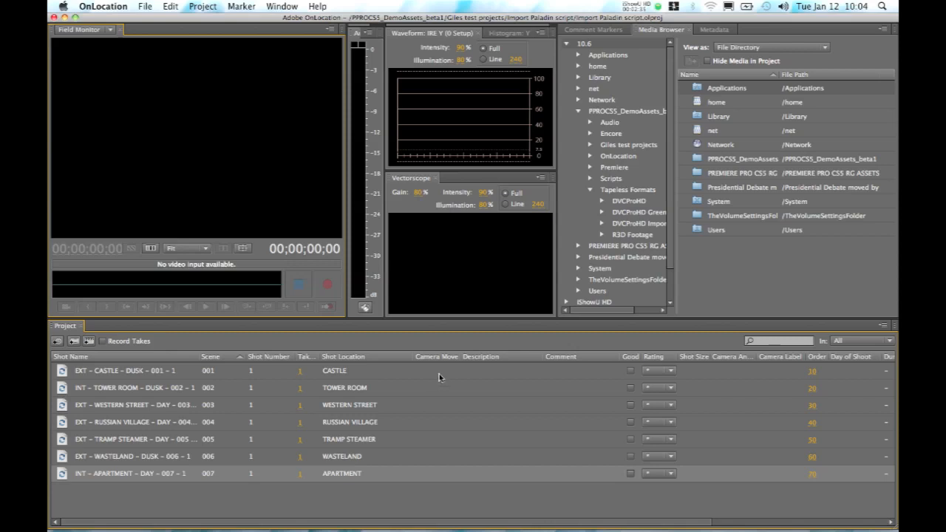
Step: Check the Castle shot's camera move choices, then select the Tower Room – Dusk row for break-out
click(436, 369)
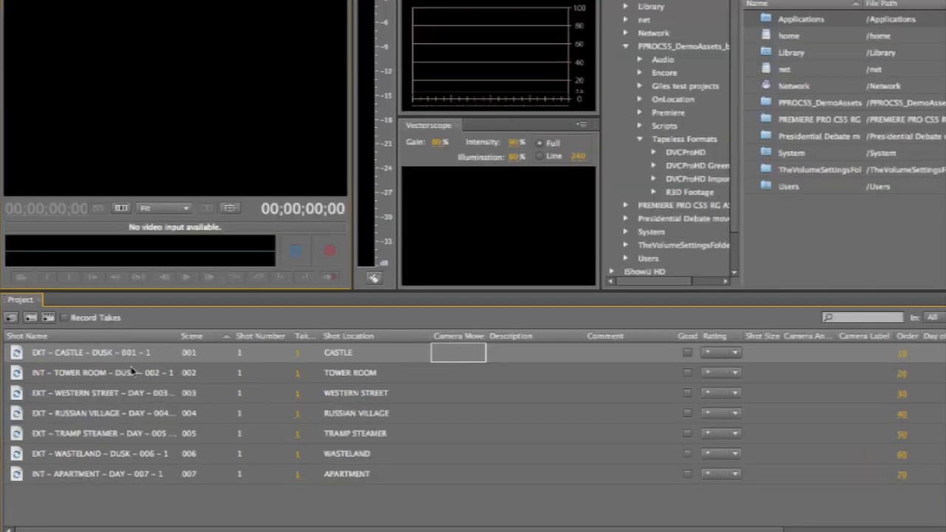
click(479, 351)
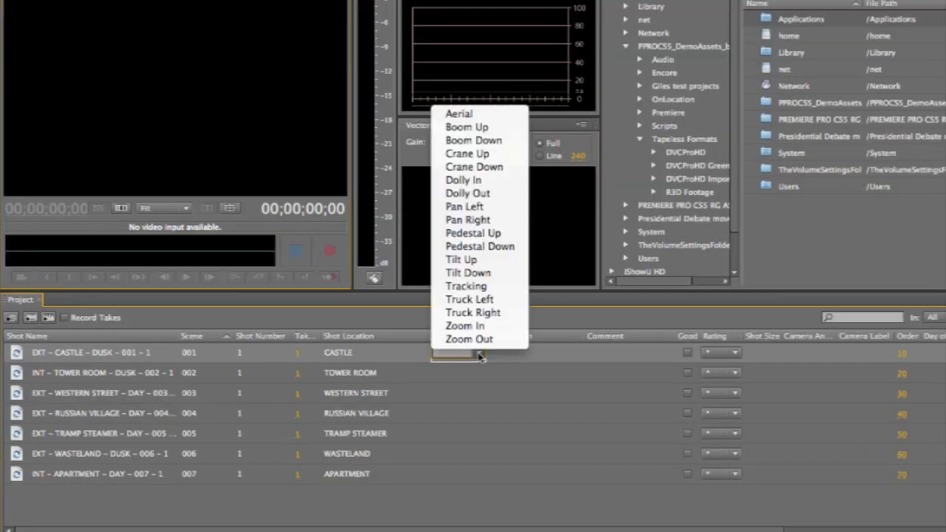
mouse_move(467, 287)
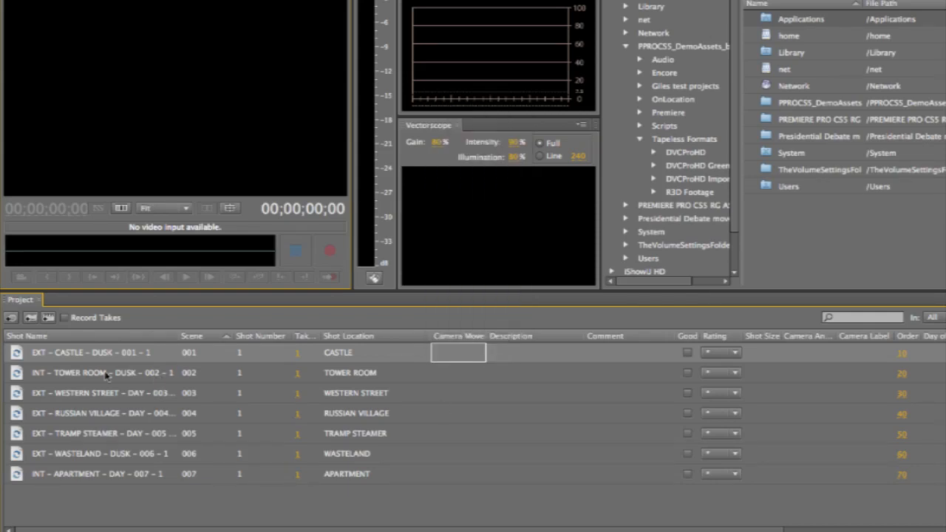
click(97, 372)
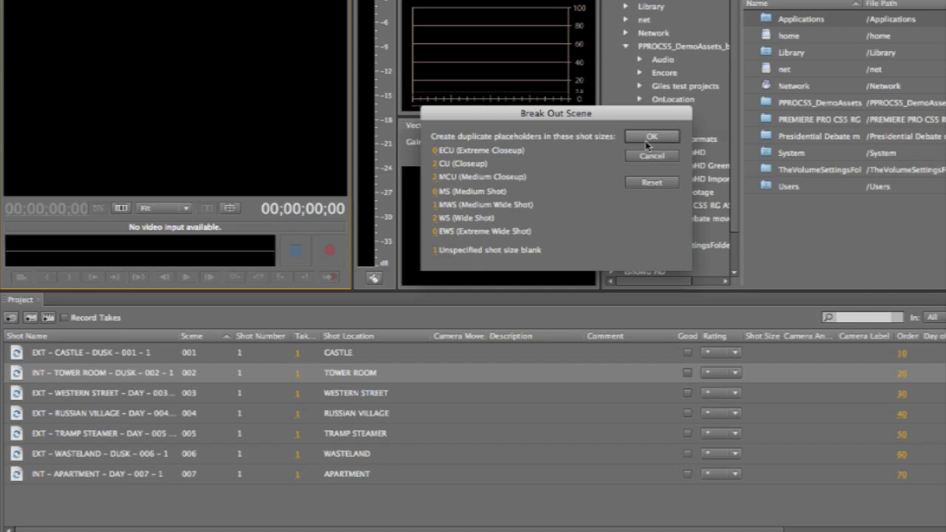
Step: Break Tower Room – Dusk into placeholder shots sized MCU, CU, WS and more
click(650, 136)
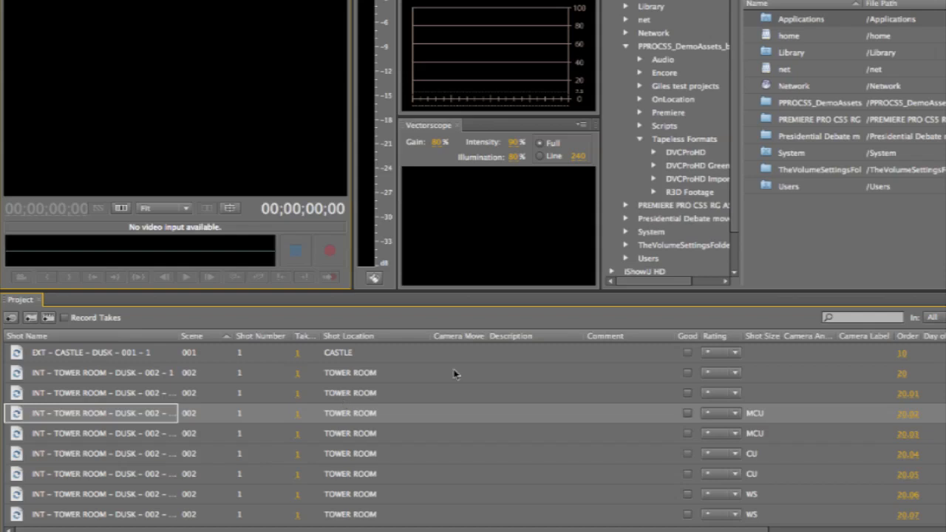
mouse_move(755, 349)
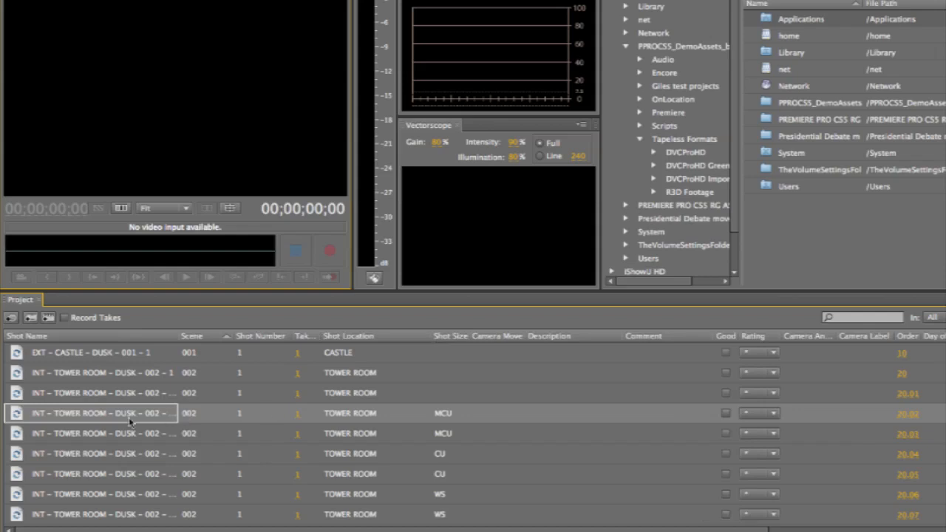
mouse_move(497, 427)
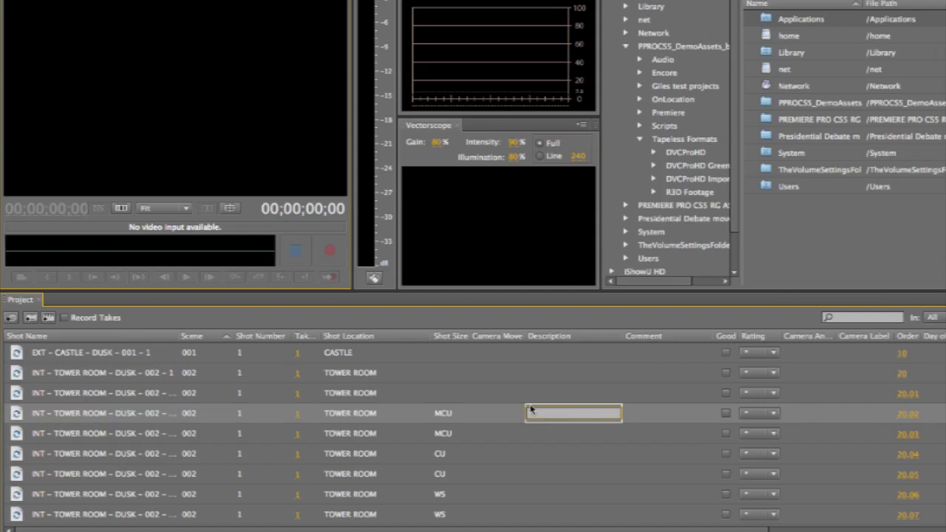
mouse_move(574, 412)
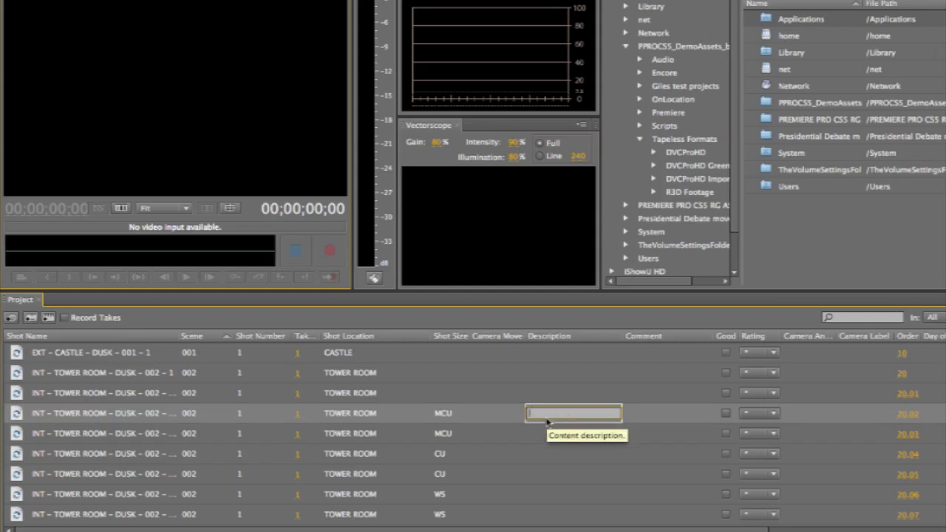
Step: Enter the description "This is a good shot" for the first MCU Tower Room shot
text(This is a good shot)
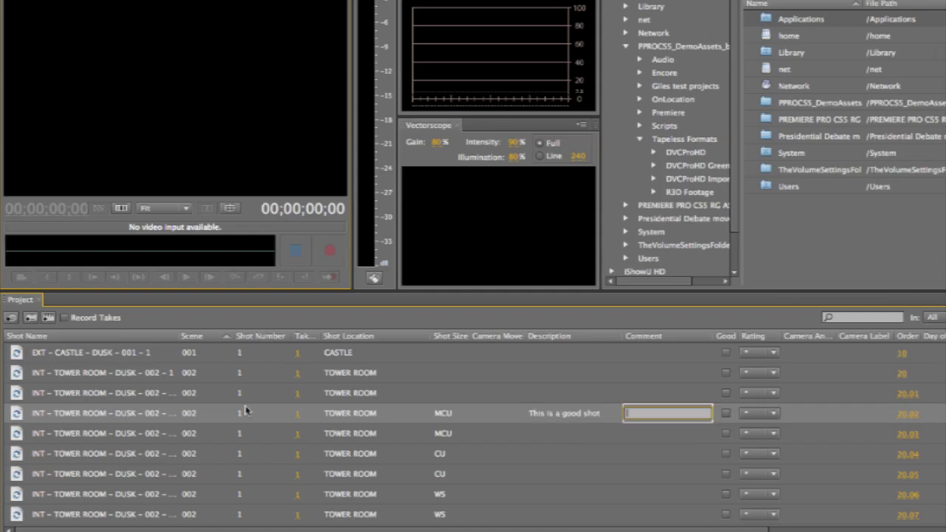
mouse_move(142, 470)
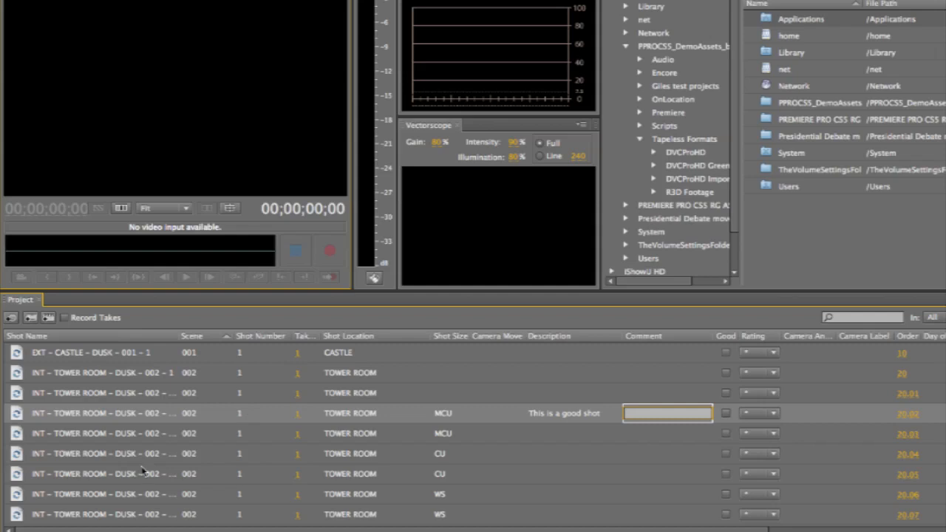